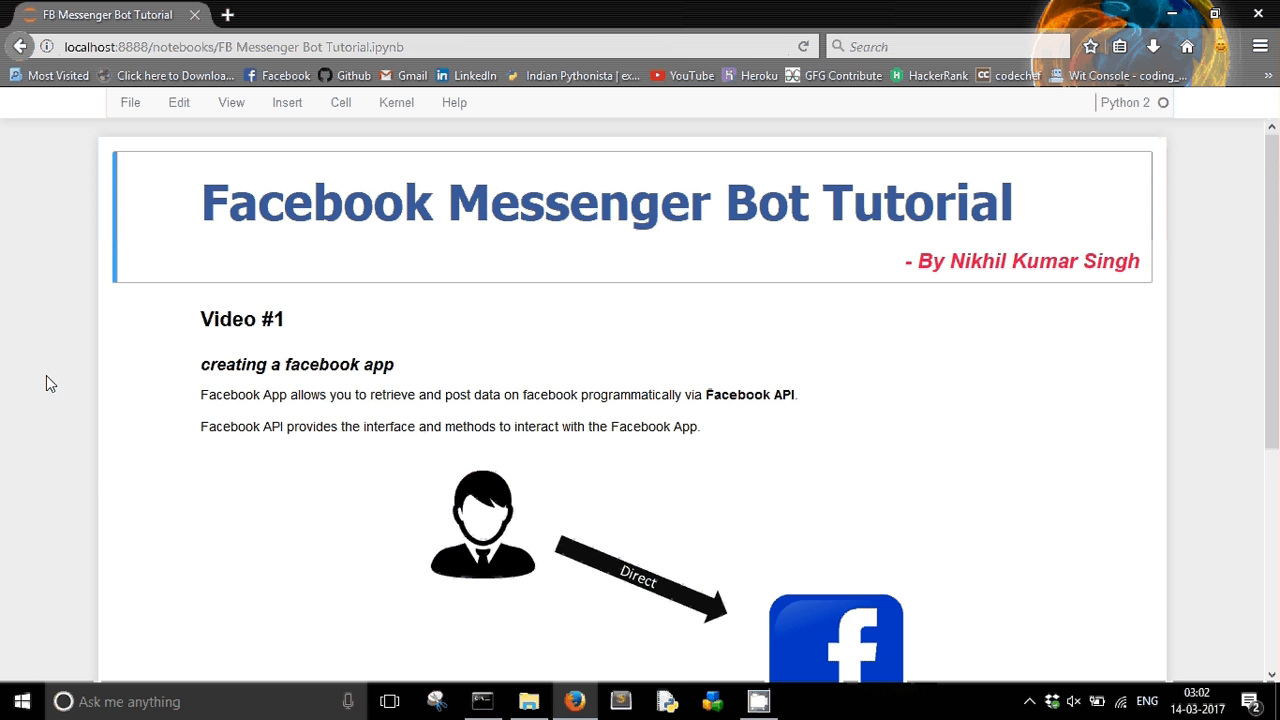
# Scroll the FB Messenger Bot Tutorial notebook down to the bulleted app-setup steps below the diagram.
pyautogui.scroll(-3)
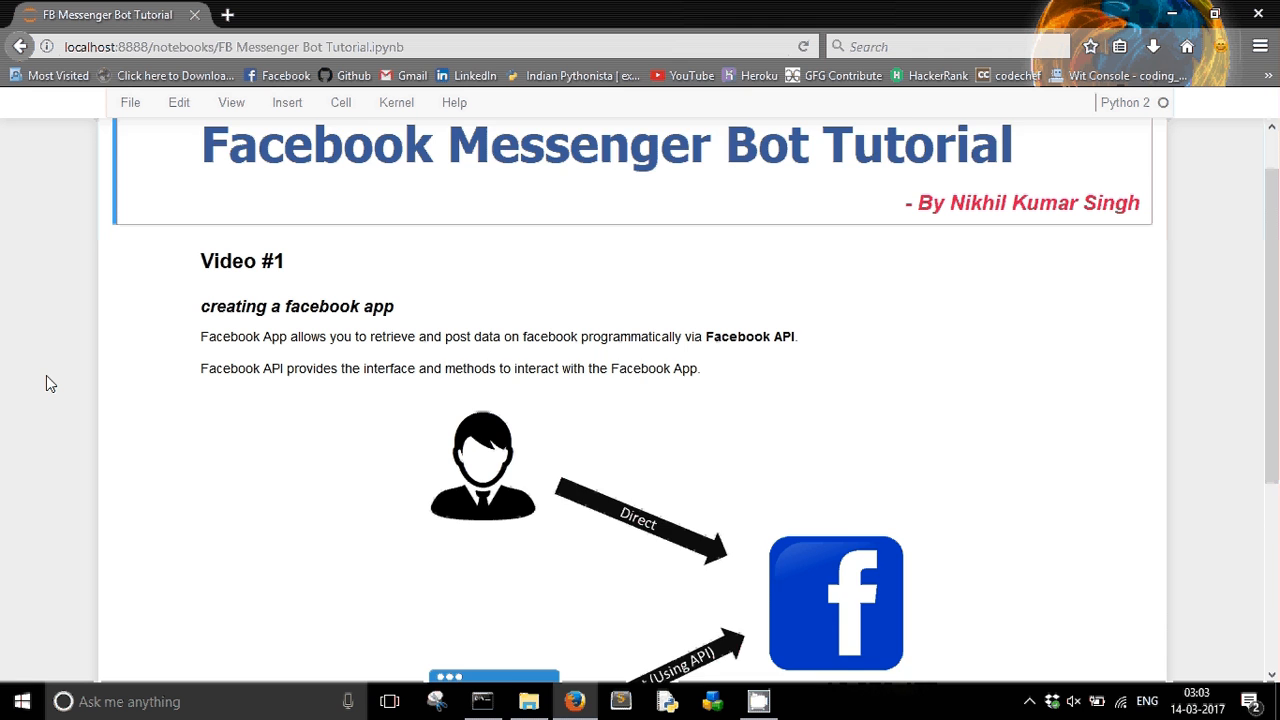
pyautogui.scroll(-3)
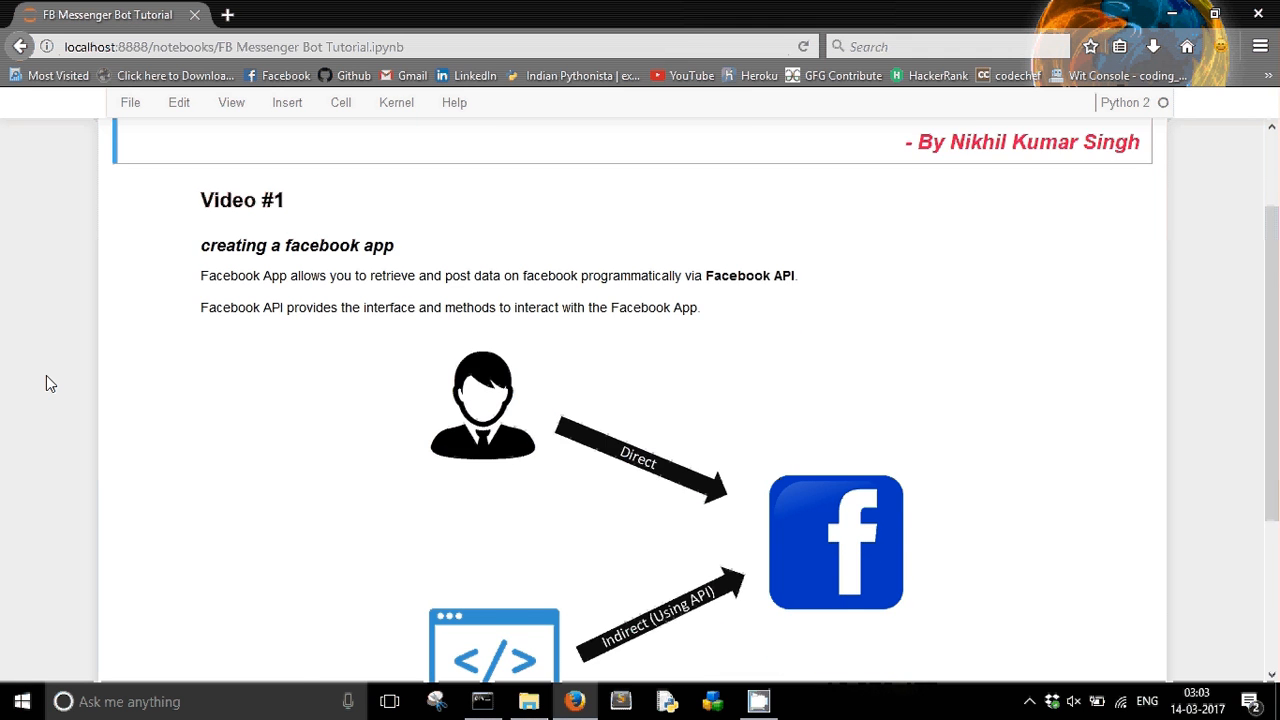
pyautogui.scroll(-3)
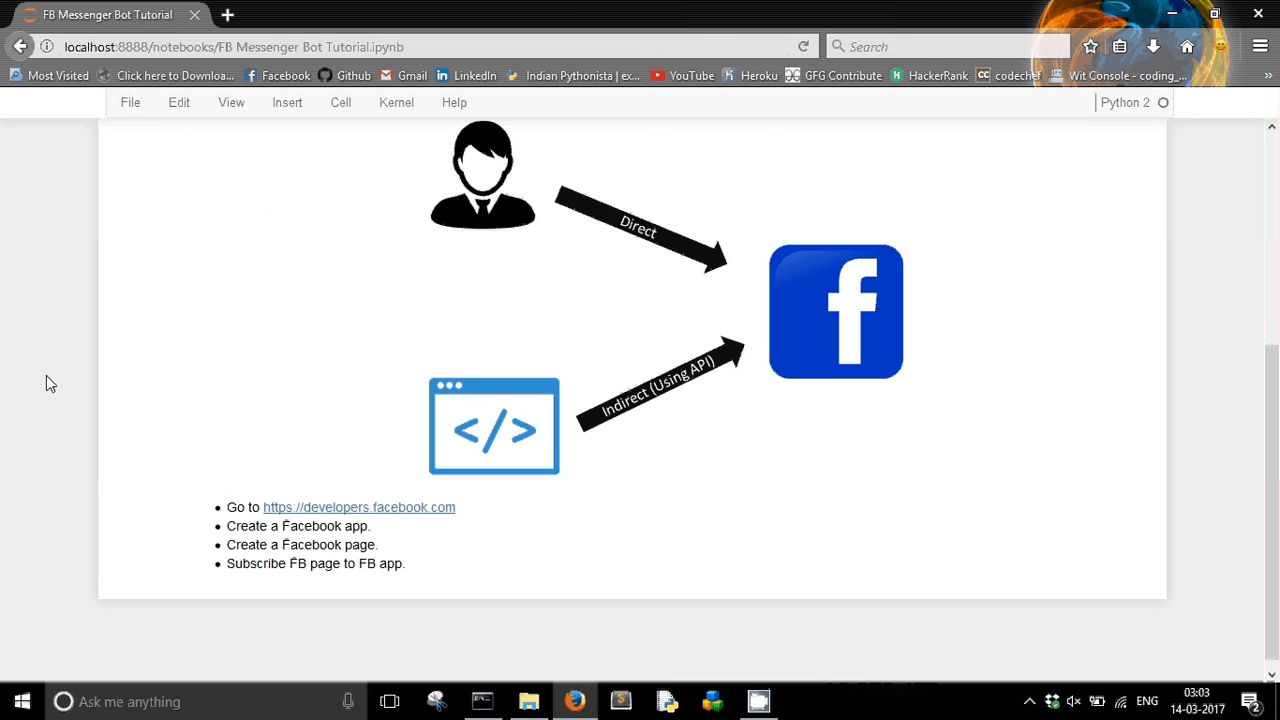
pyautogui.scroll(-3)
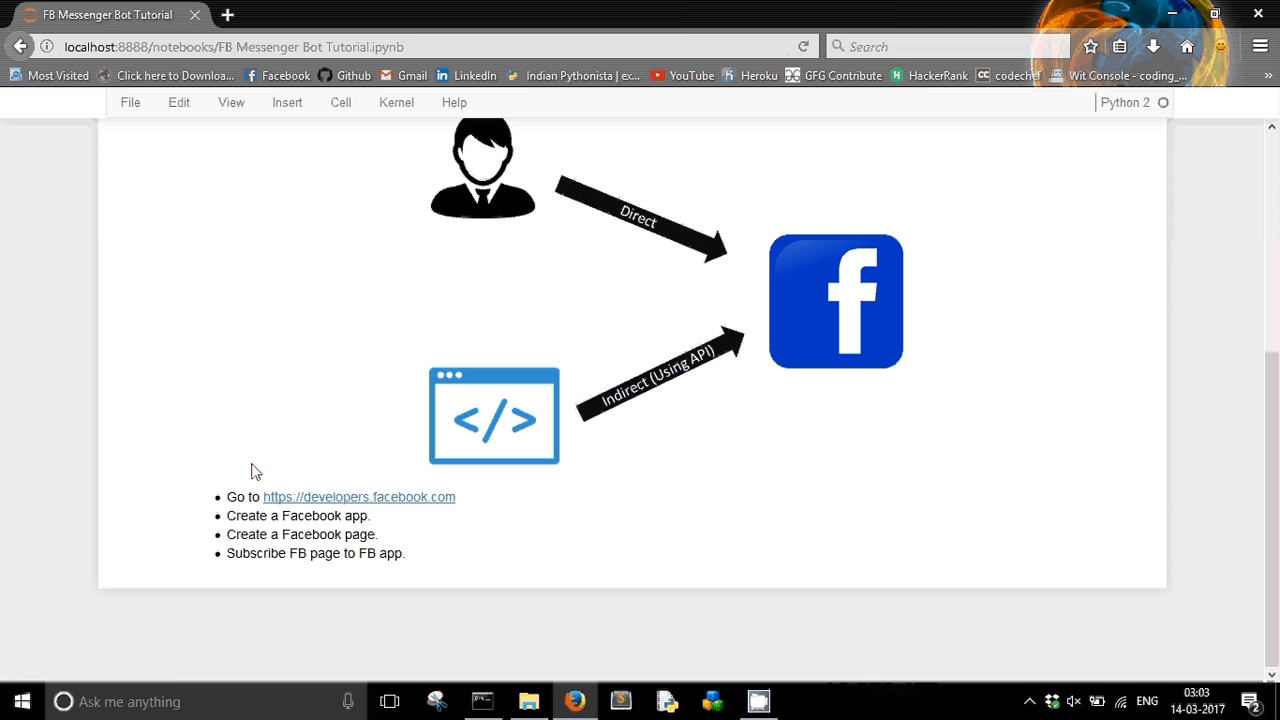
pyautogui.moveTo(312, 496)
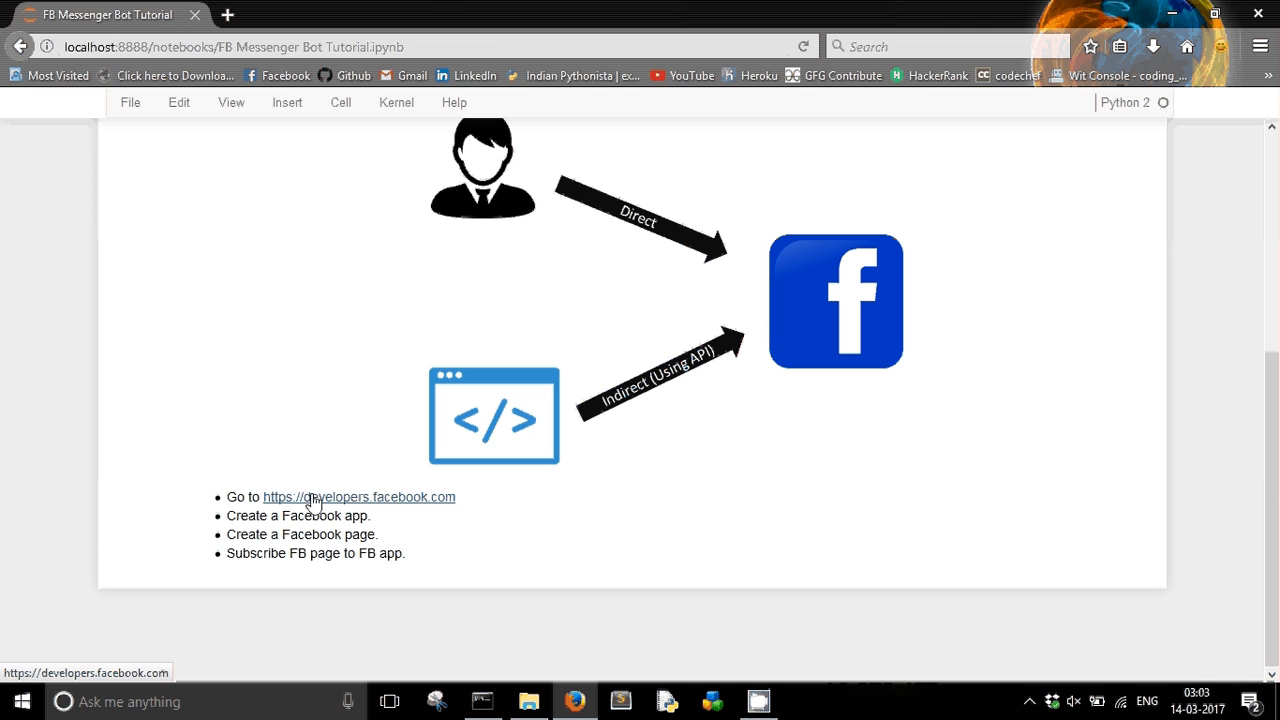
# Follow the notebook's developers.facebook.com link and begin creating a new app ID there.
pyautogui.click(358, 496)
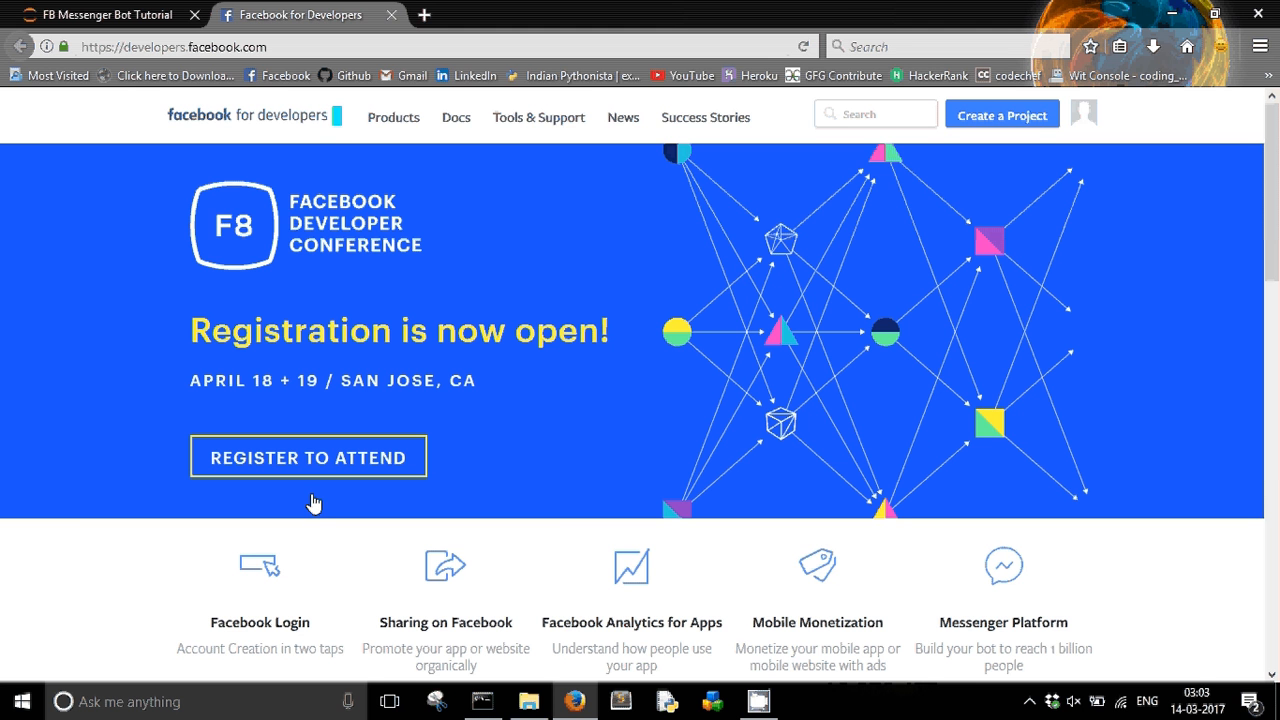
pyautogui.moveTo(792, 228)
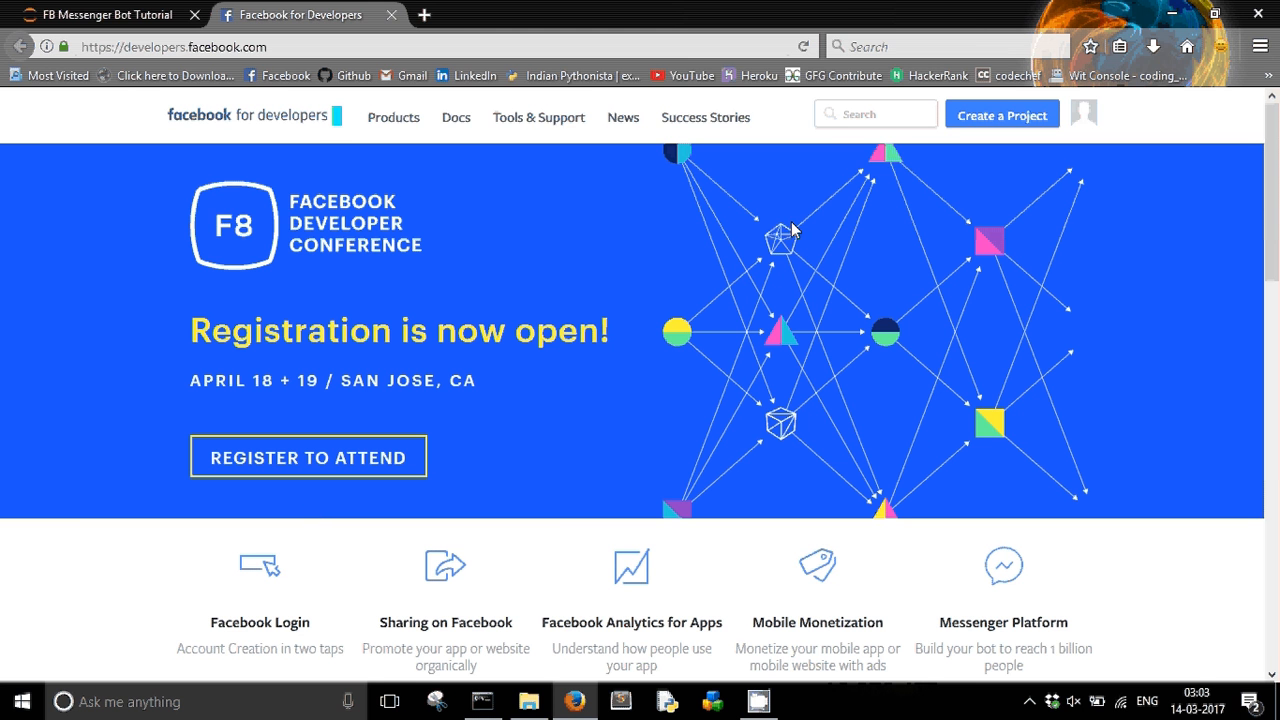
pyautogui.moveTo(966, 128)
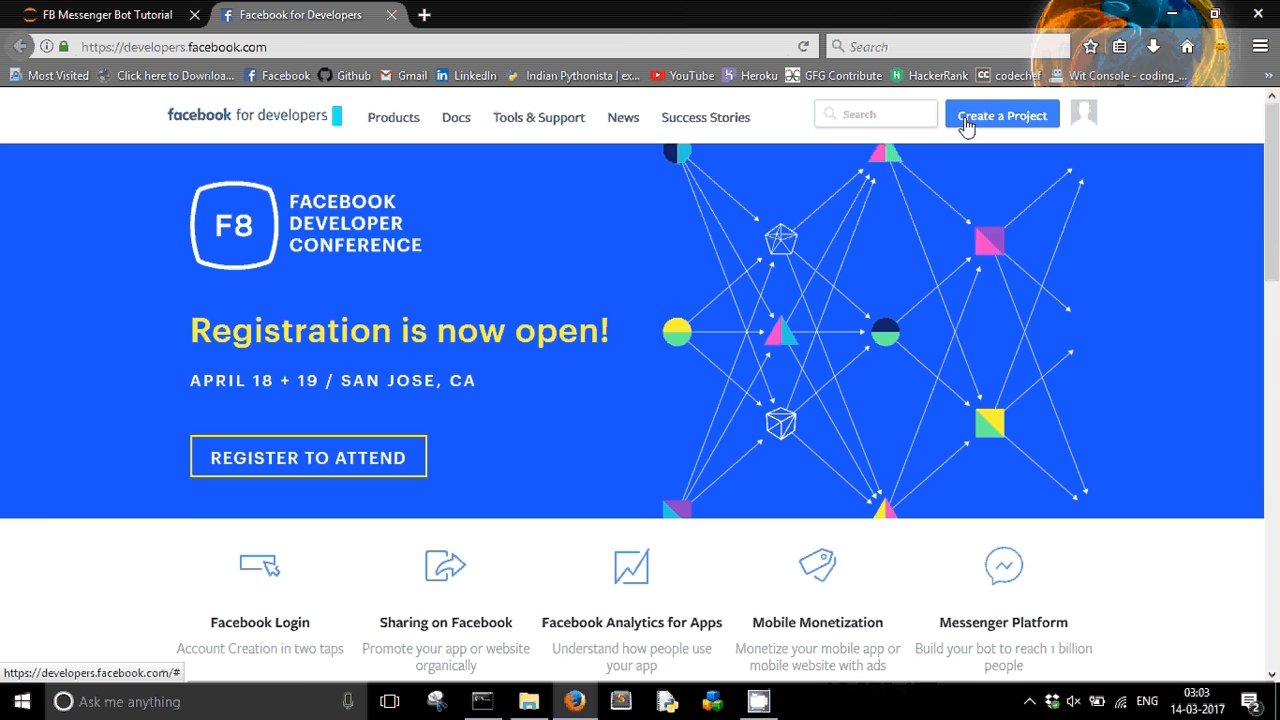
pyautogui.click(1000, 112)
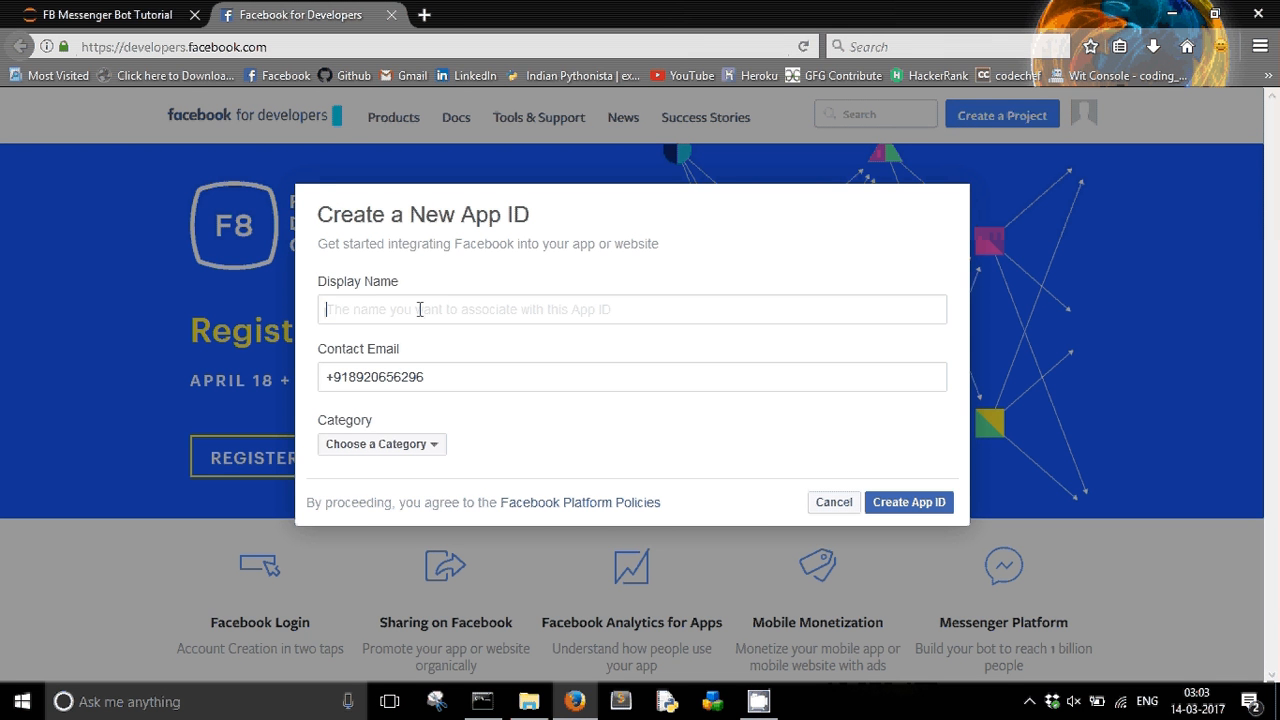
# Fill the new app form with display name test-app, contact email and Apps for Messenger category, then submit it.
pyautogui.click(632, 308)
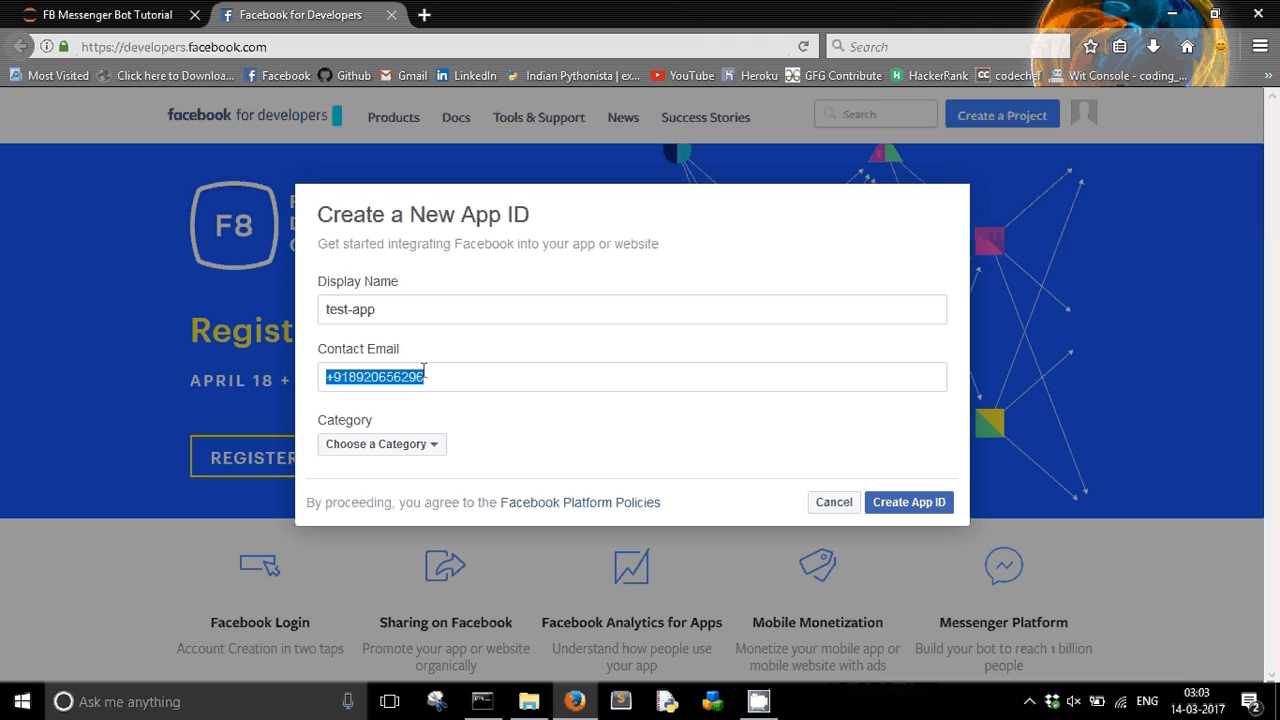
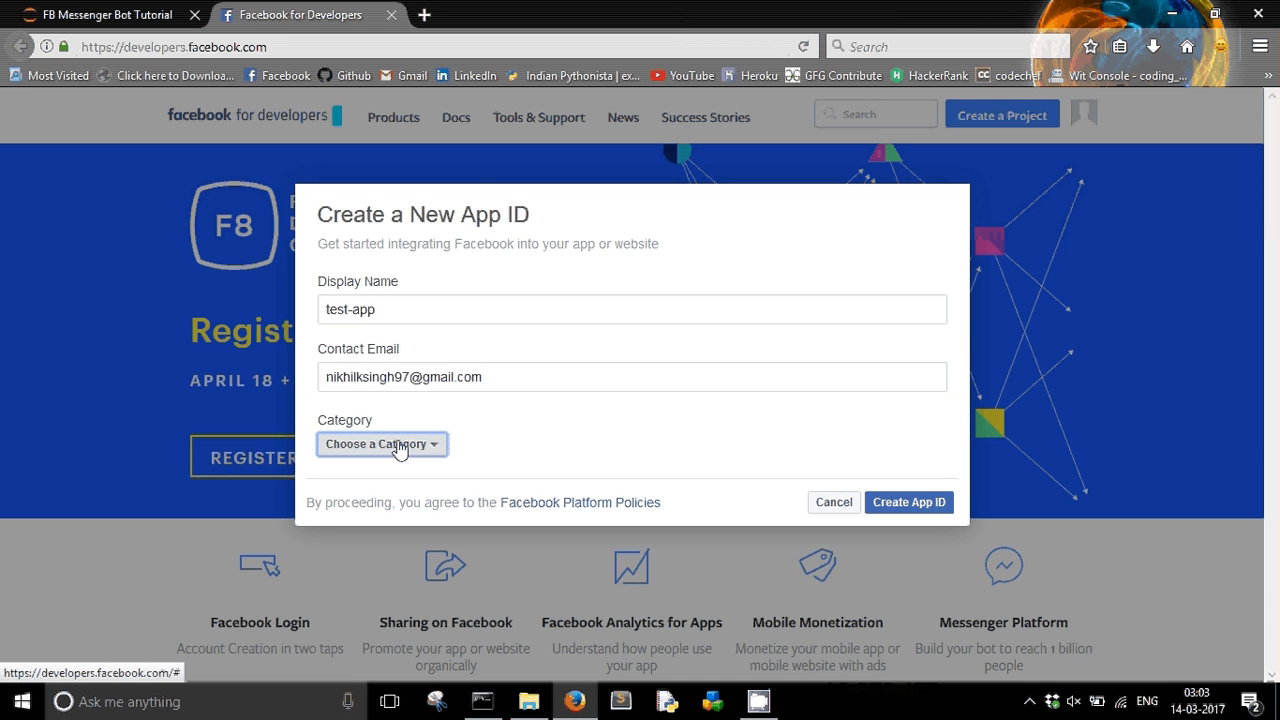
pyautogui.click(382, 444)
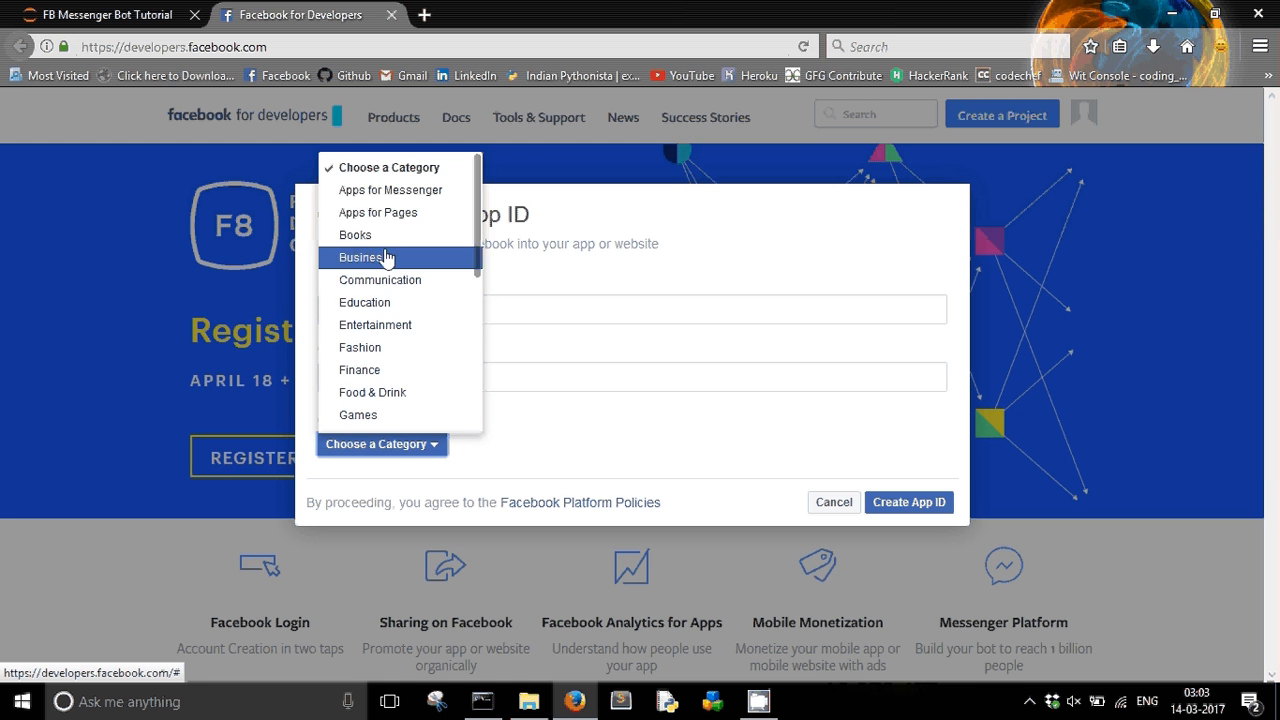
pyautogui.click(390, 190)
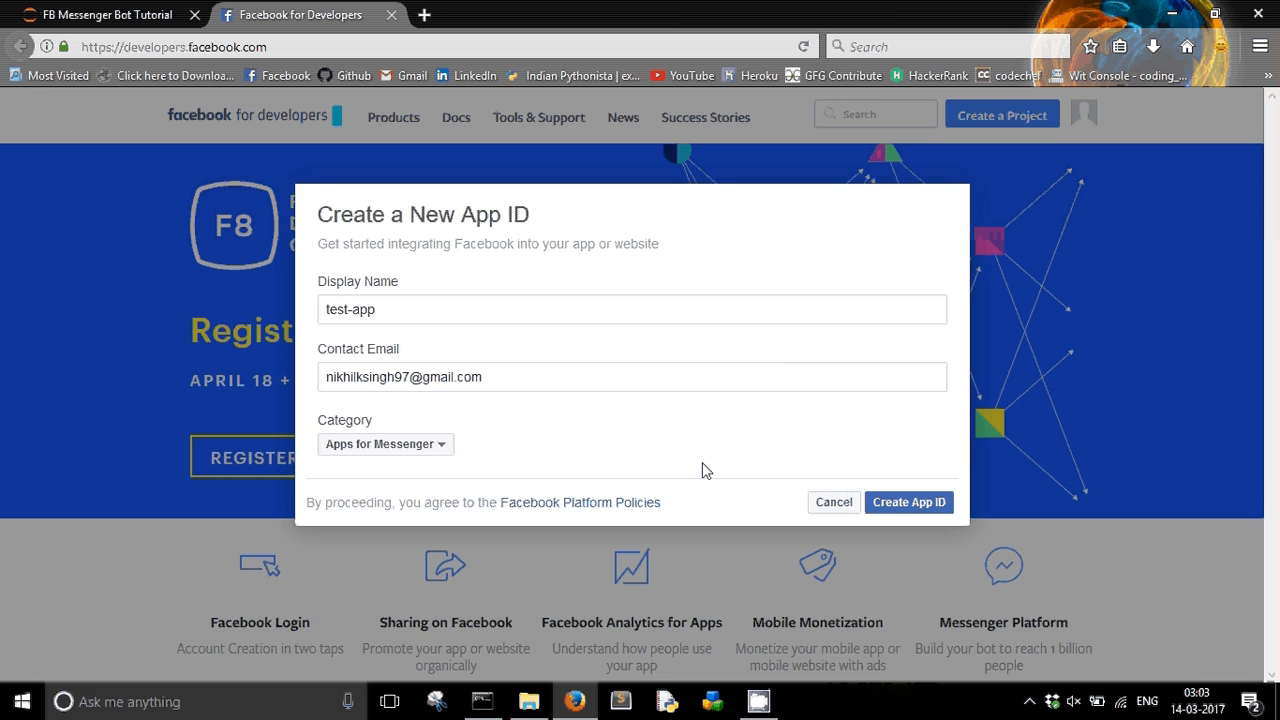
pyautogui.click(908, 502)
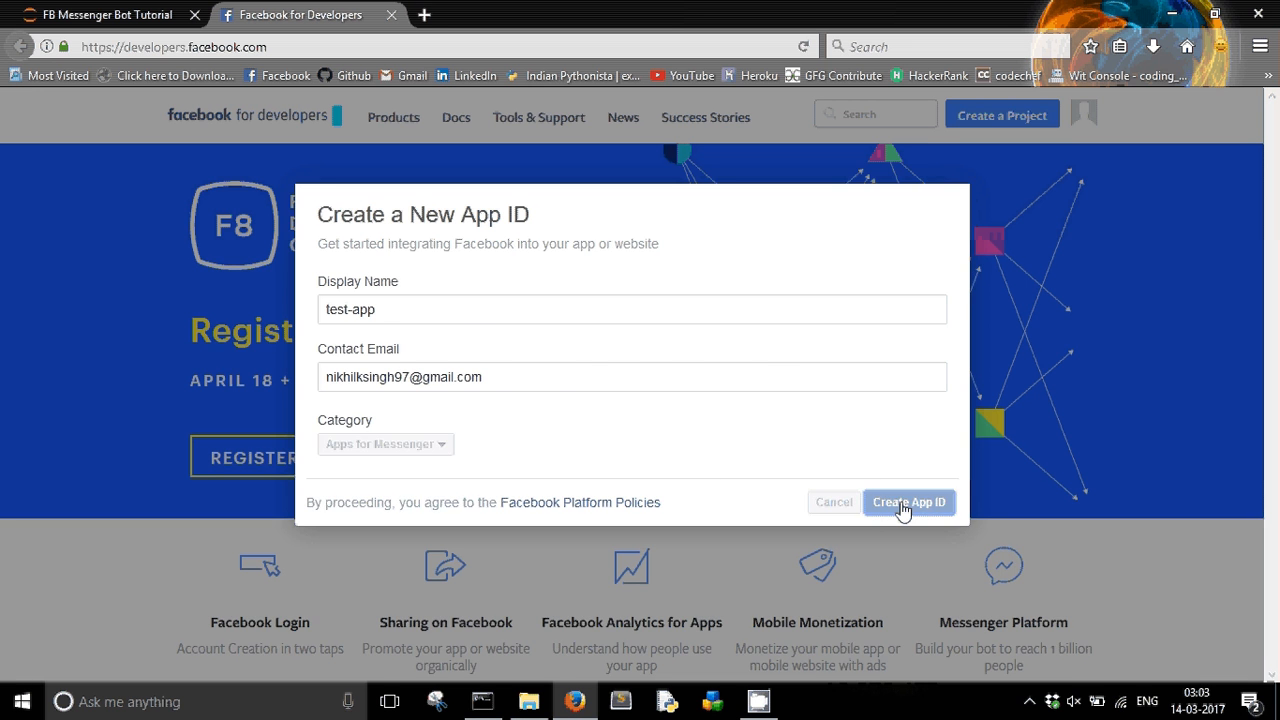
pyautogui.click(908, 502)
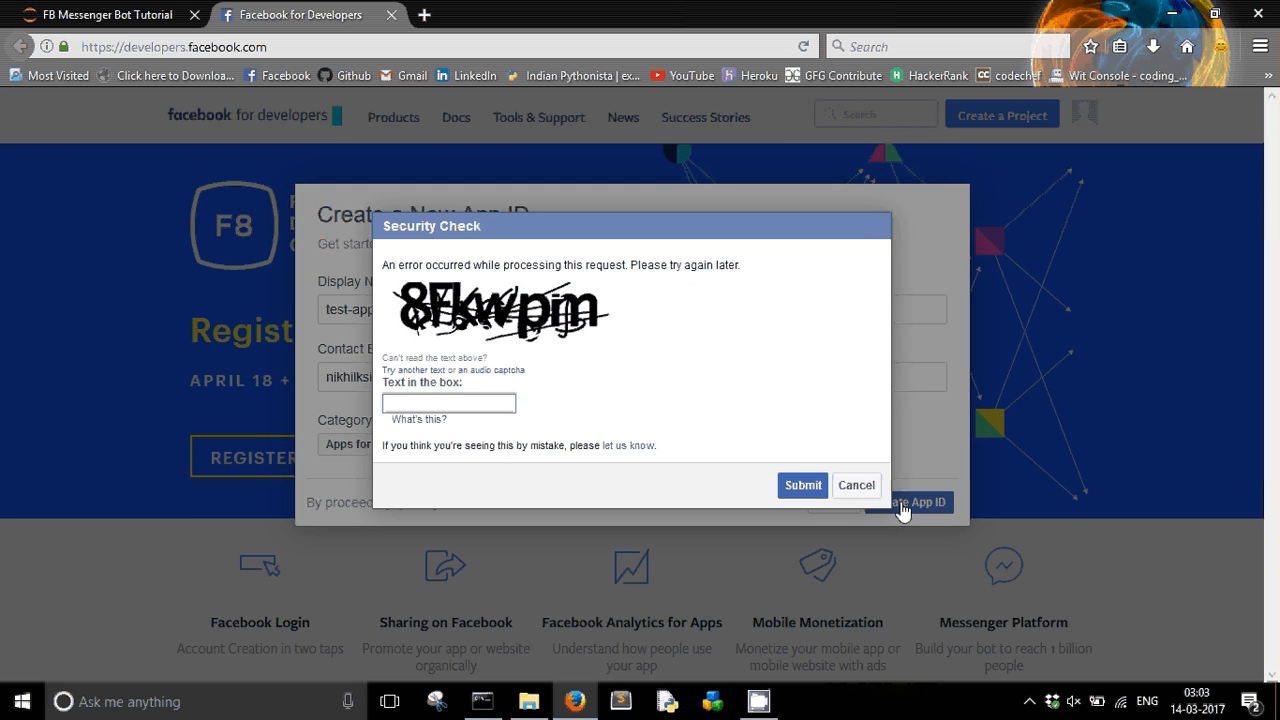
# Pass the security check and resubmit so test-app is created and its Messenger settings appear.
pyautogui.write('8F')
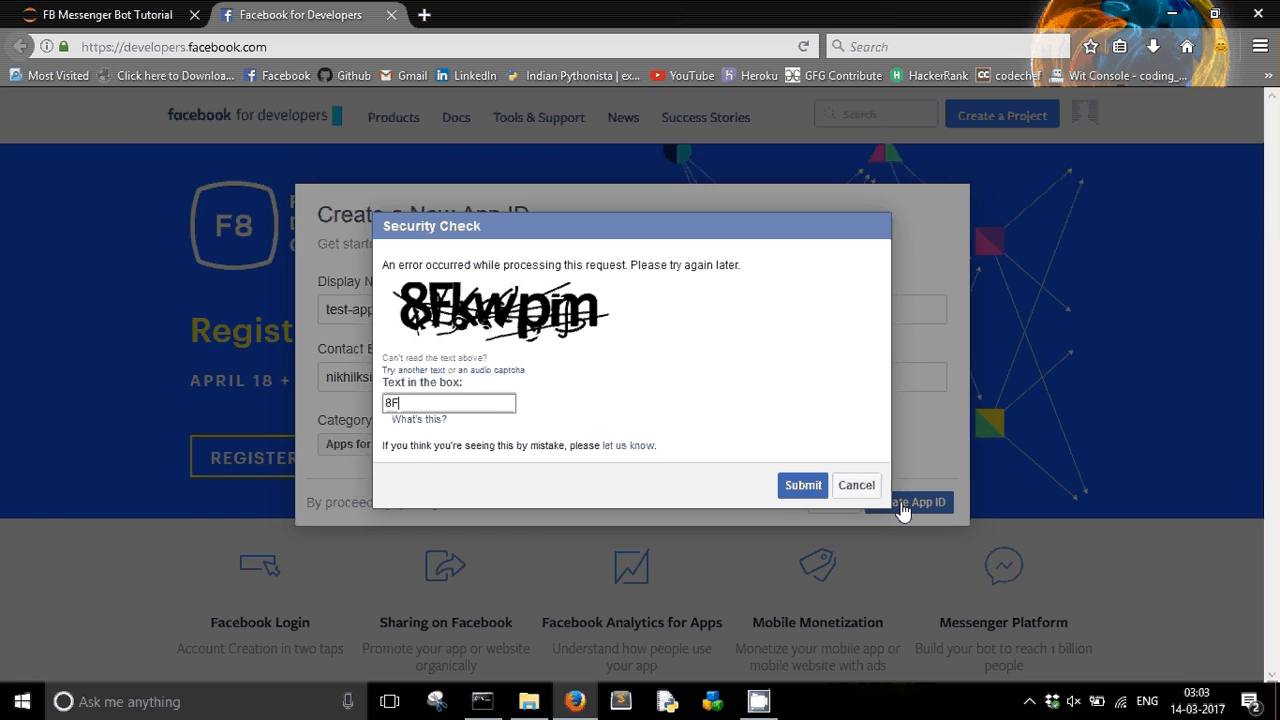
pyautogui.write('kw')
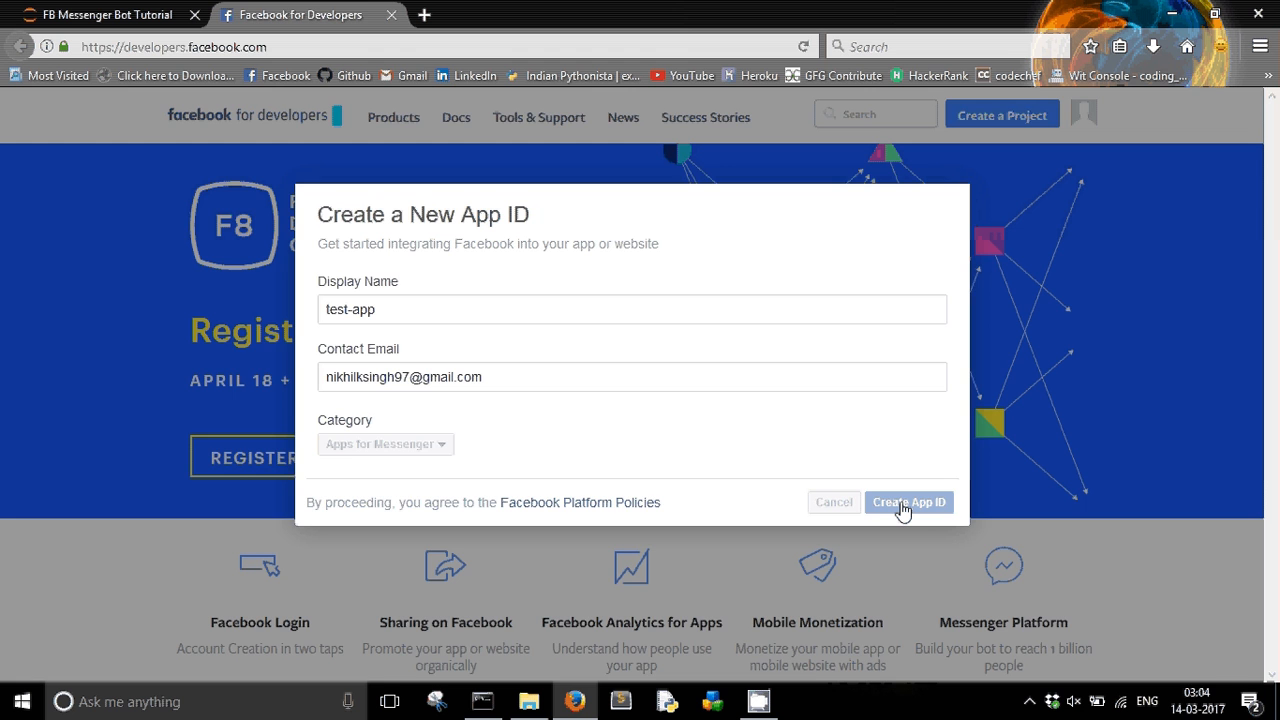
pyautogui.click(908, 502)
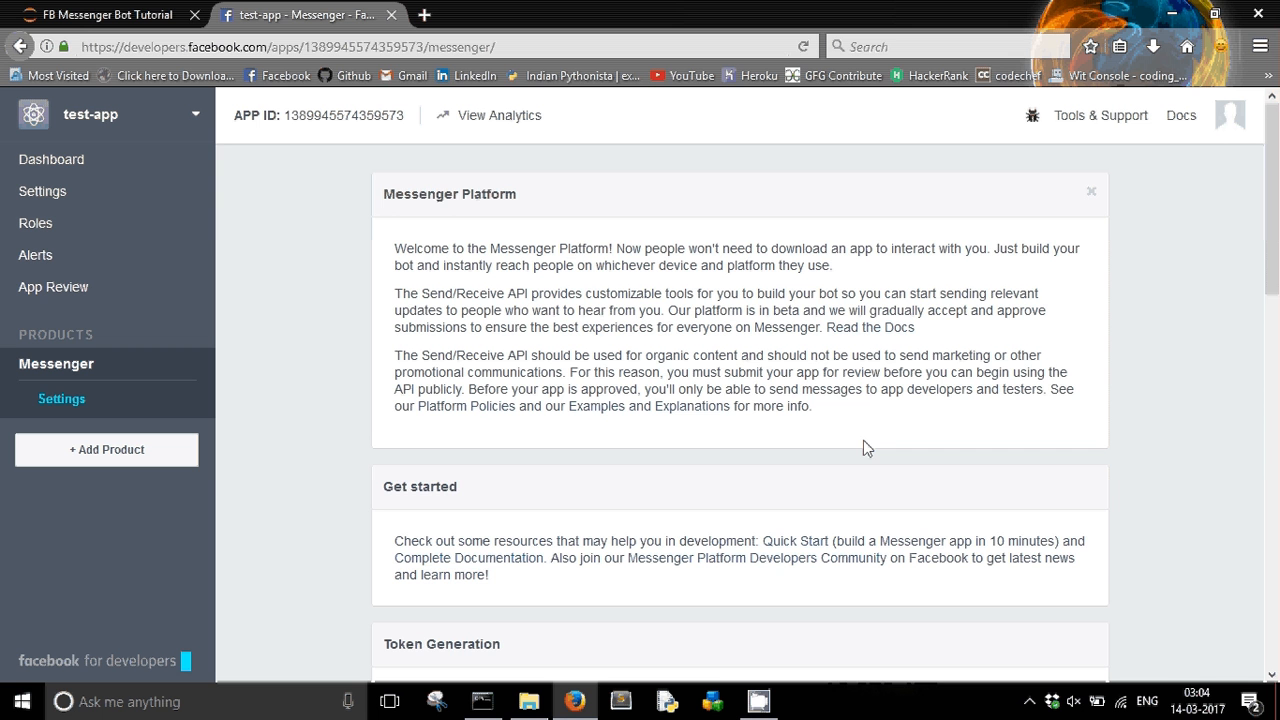
# Under Token Generation, select the MyNews-Bot page, bringing up the Facebook login window for test-app.
pyautogui.scroll(-3)
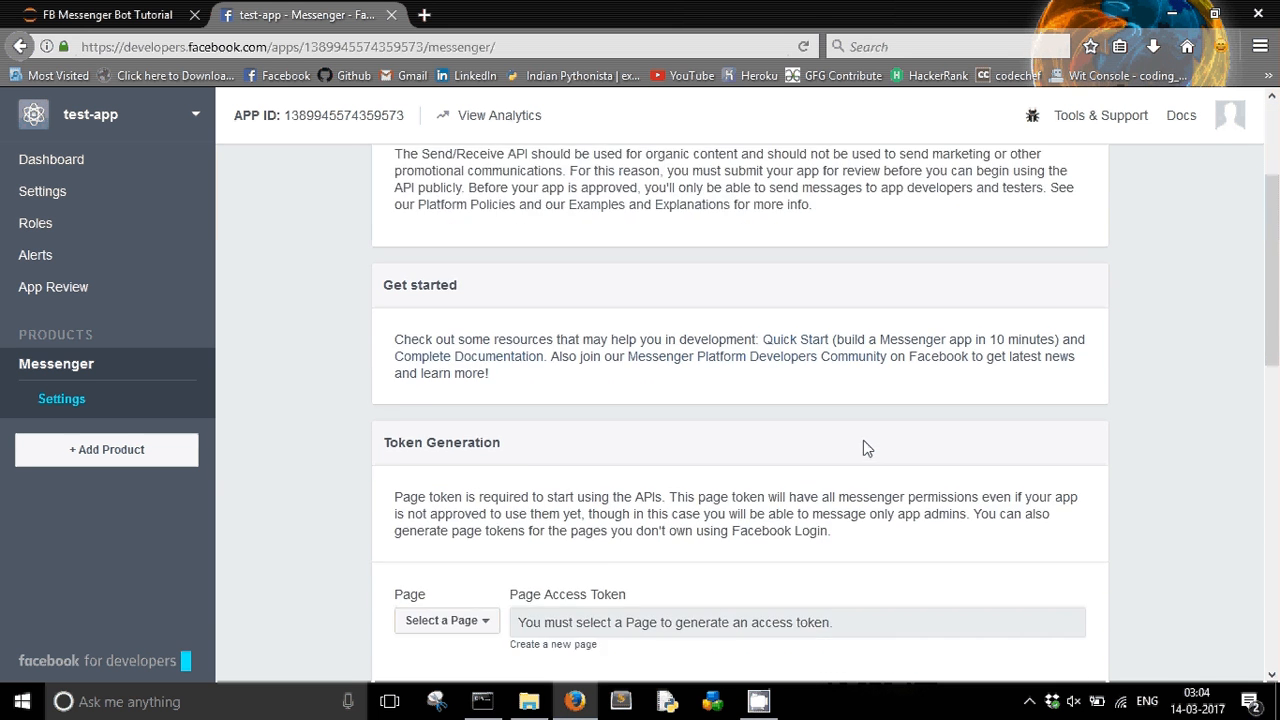
pyautogui.scroll(-3)
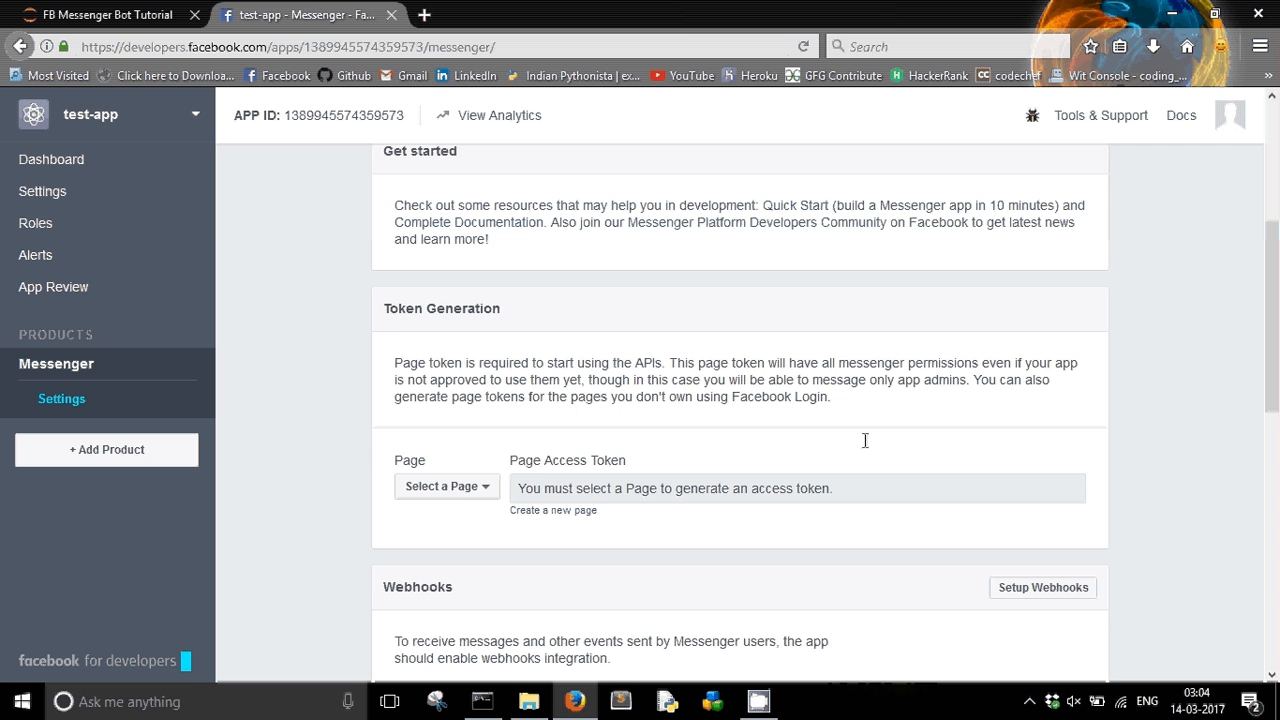
pyautogui.scroll(-3)
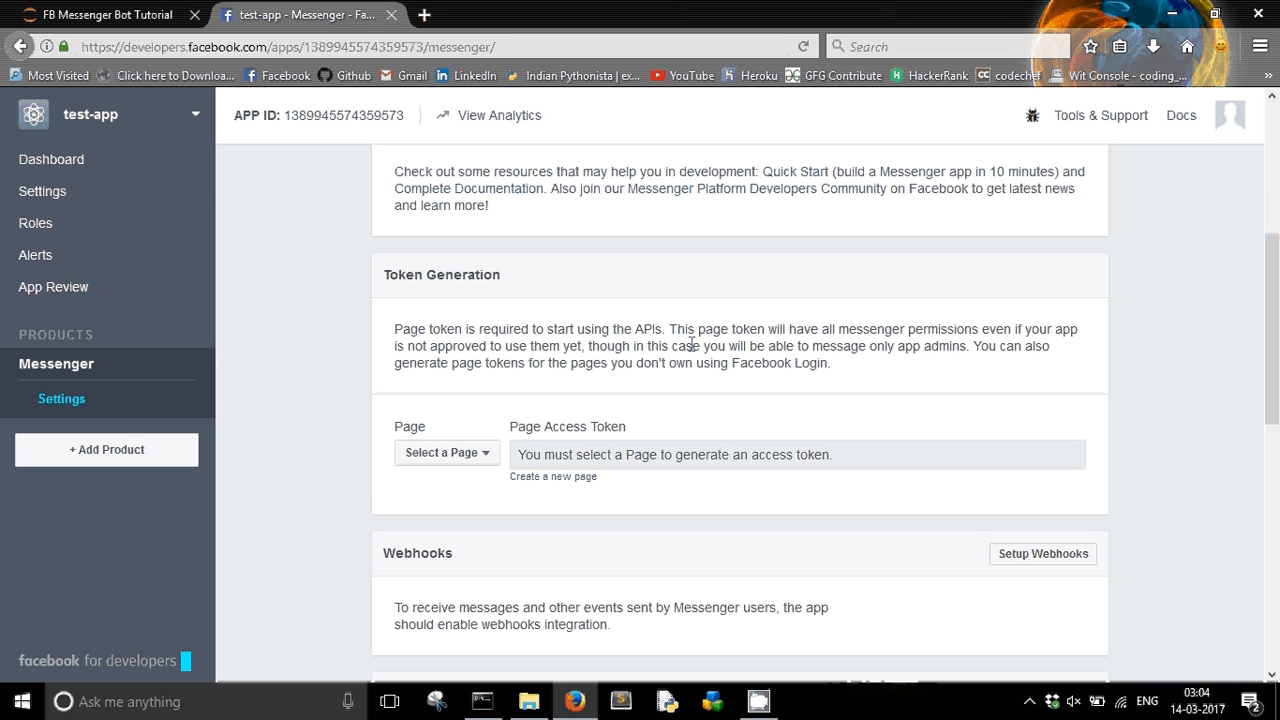
pyautogui.scroll(-3)
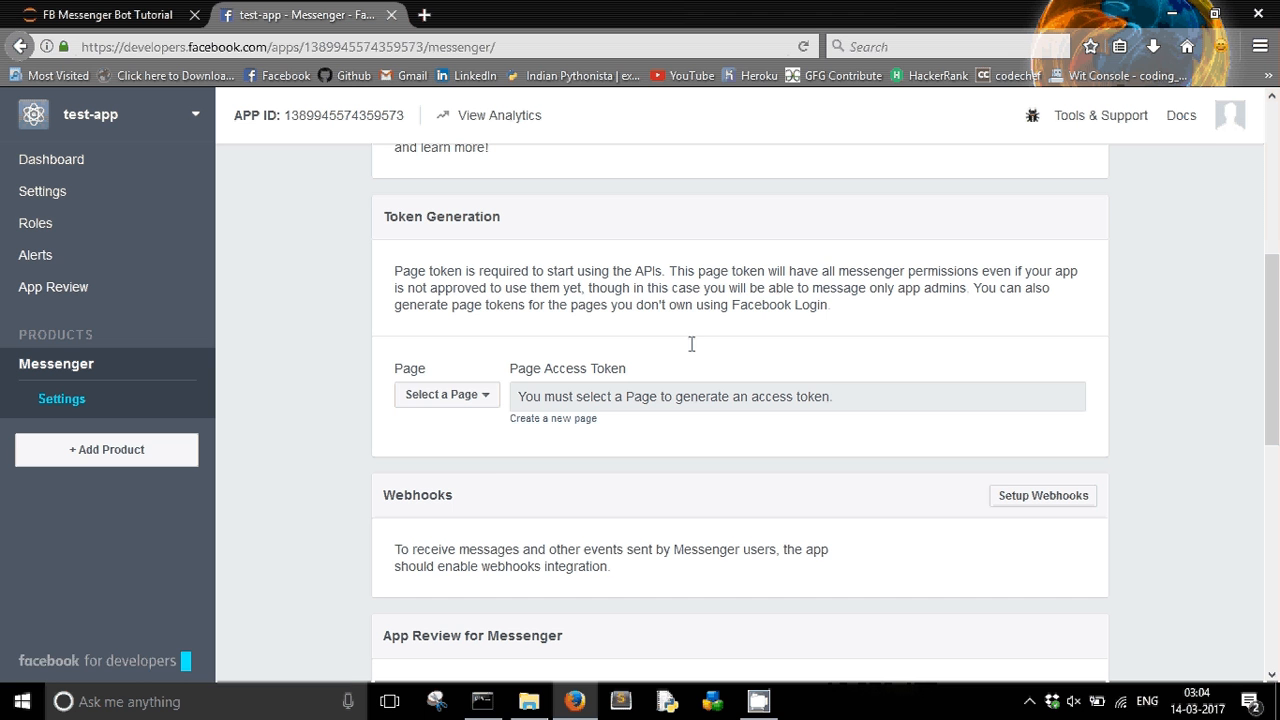
pyautogui.click(446, 394)
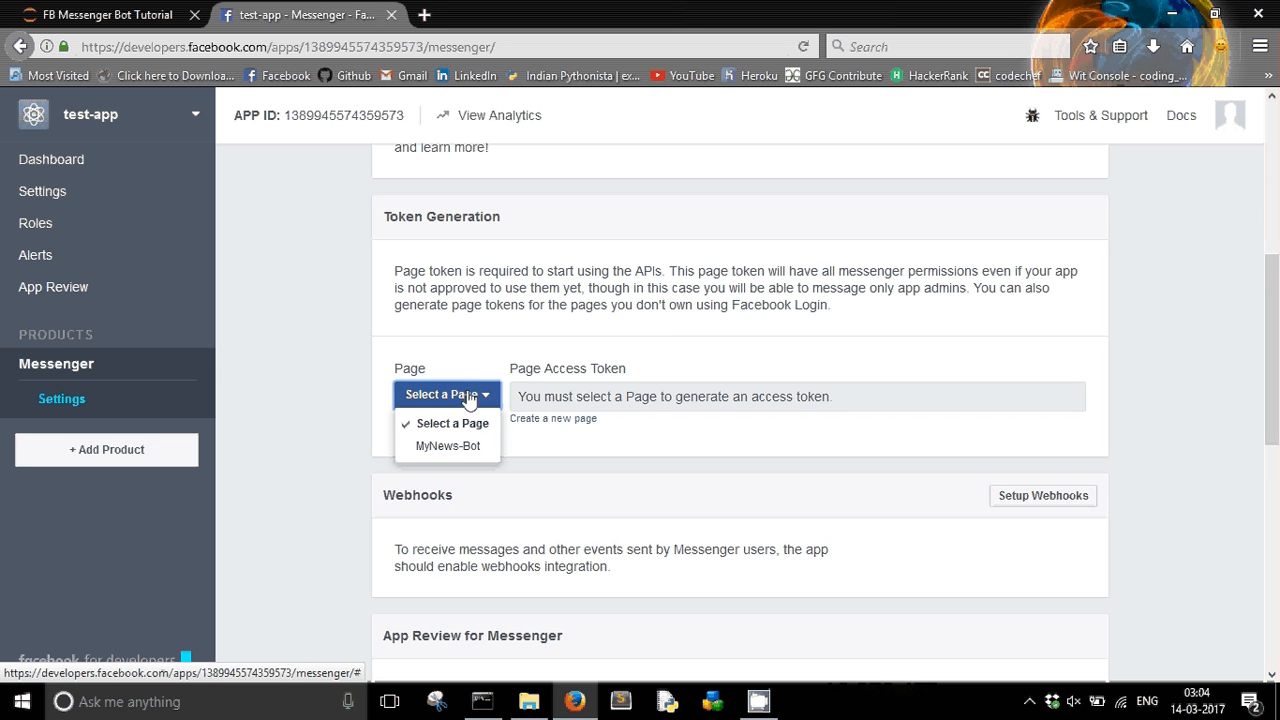
pyautogui.moveTo(452, 446)
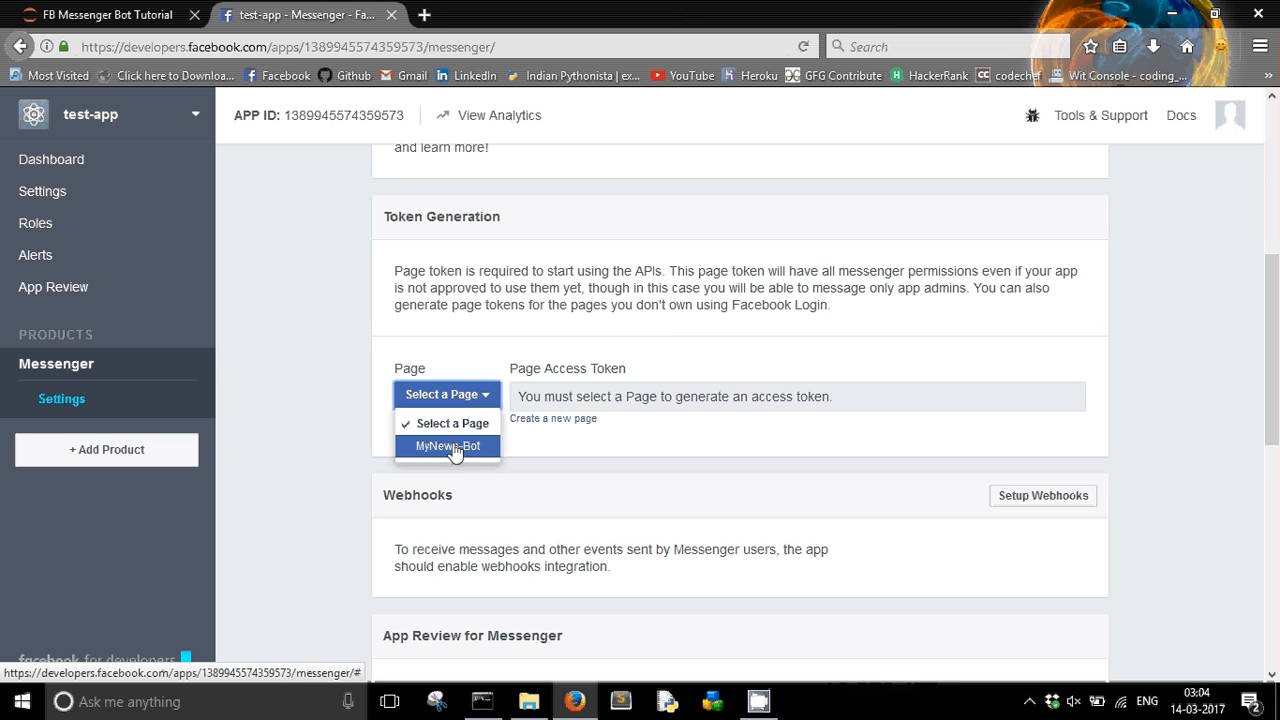
pyautogui.click(448, 446)
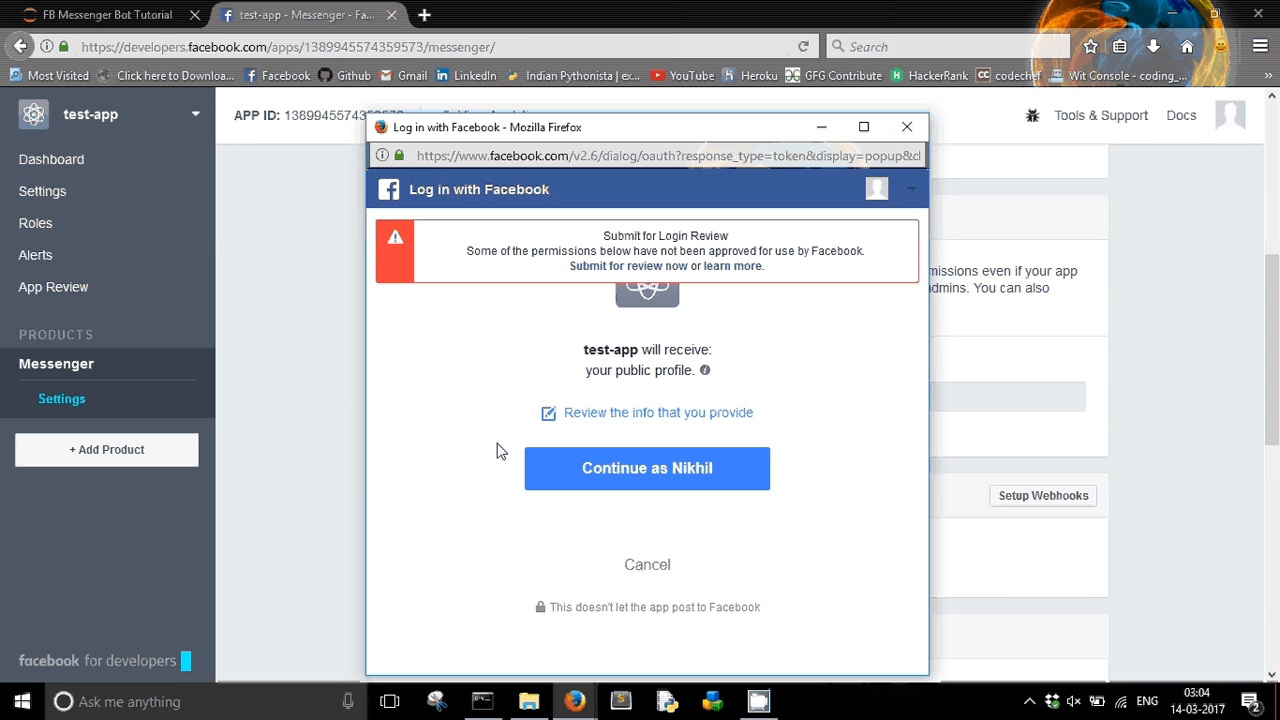
# Continue as the current account and allow test-app to manage pages, generating the MyNews-Bot page access token.
pyautogui.click(648, 468)
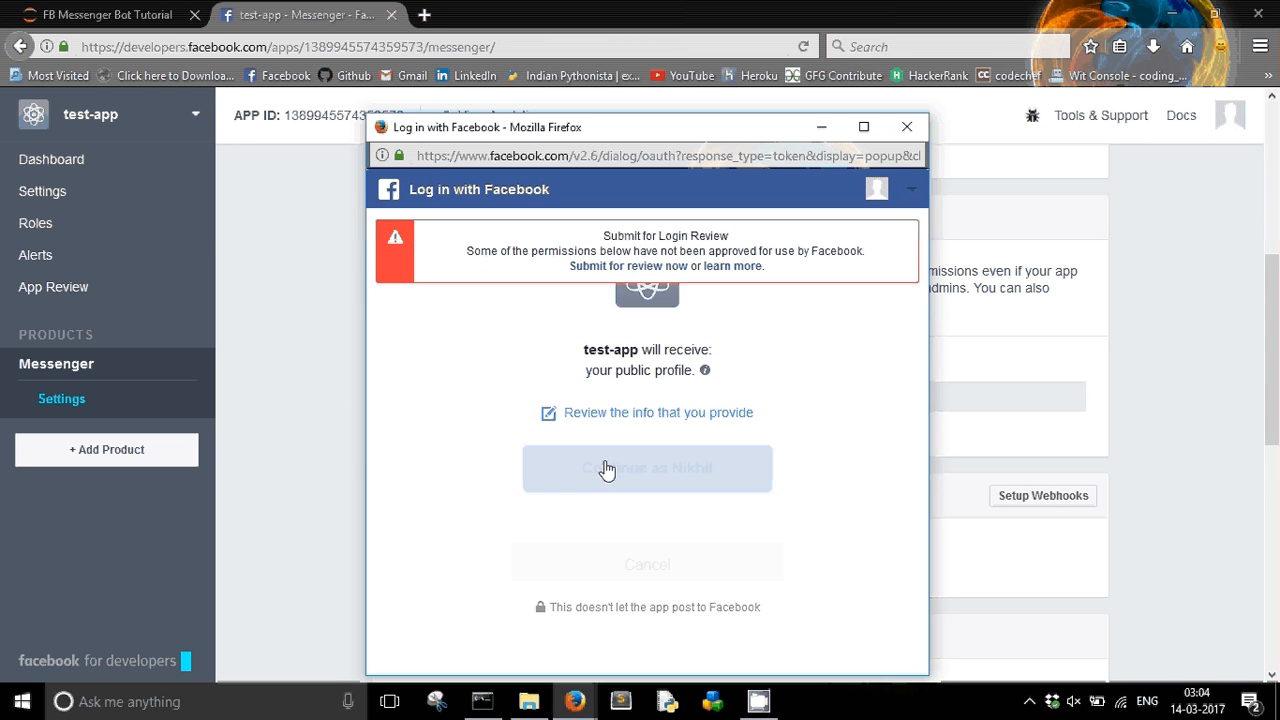
pyautogui.click(648, 468)
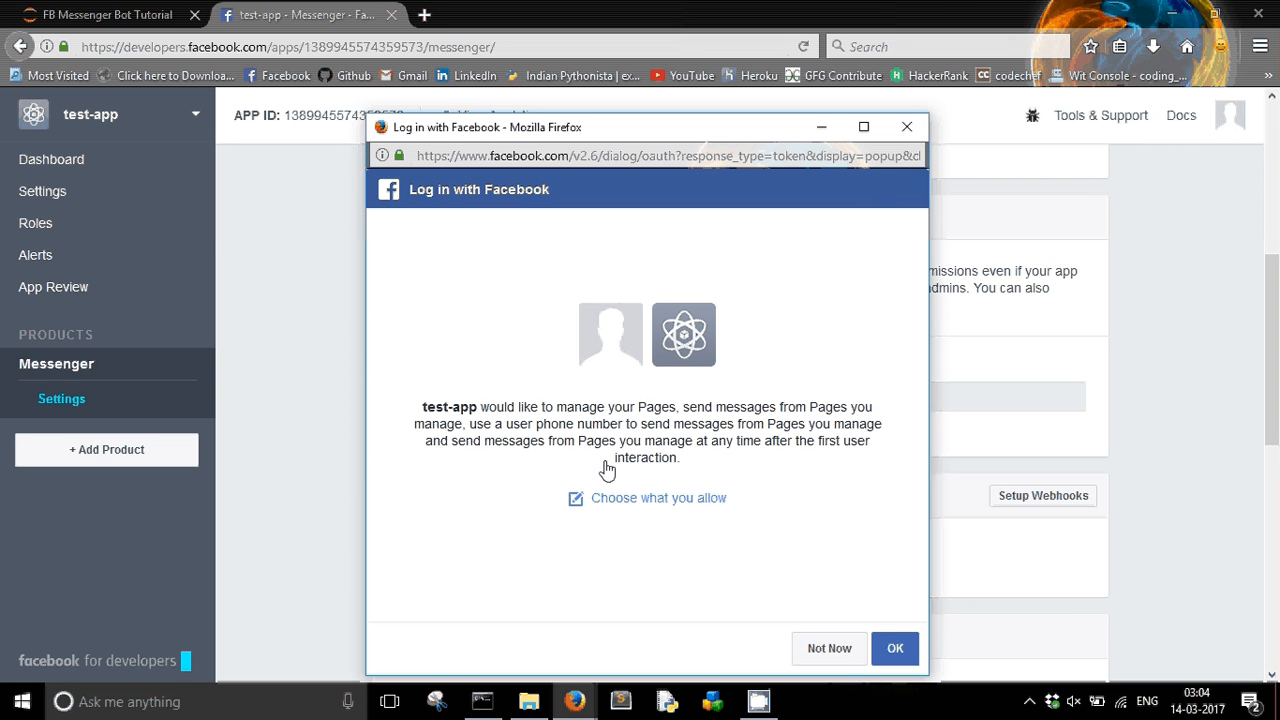
pyautogui.moveTo(536, 348)
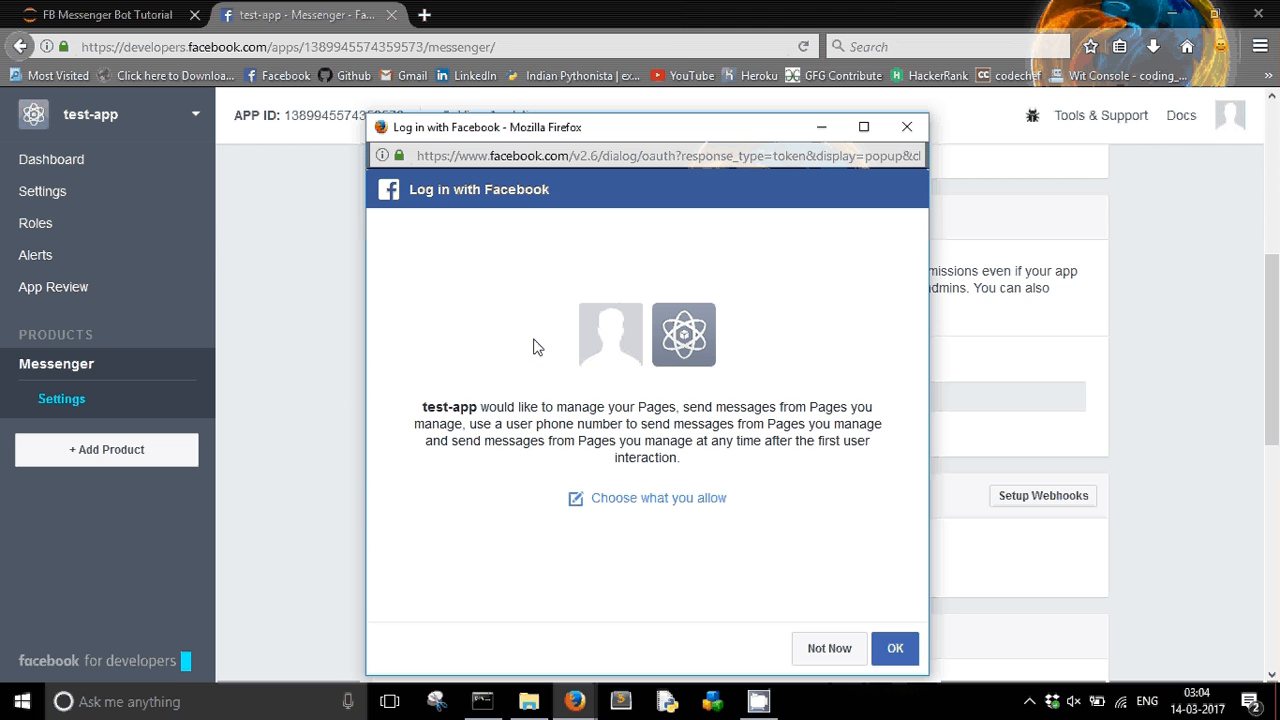
pyautogui.moveTo(820, 462)
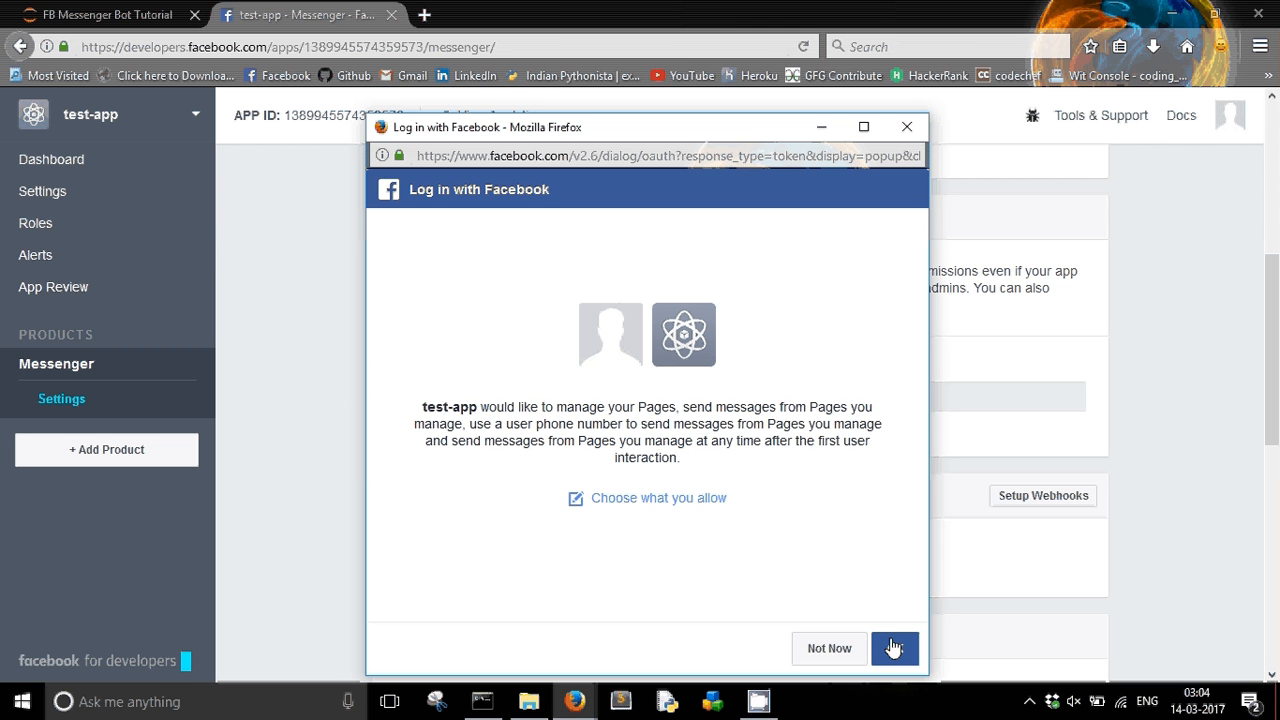
pyautogui.click(894, 648)
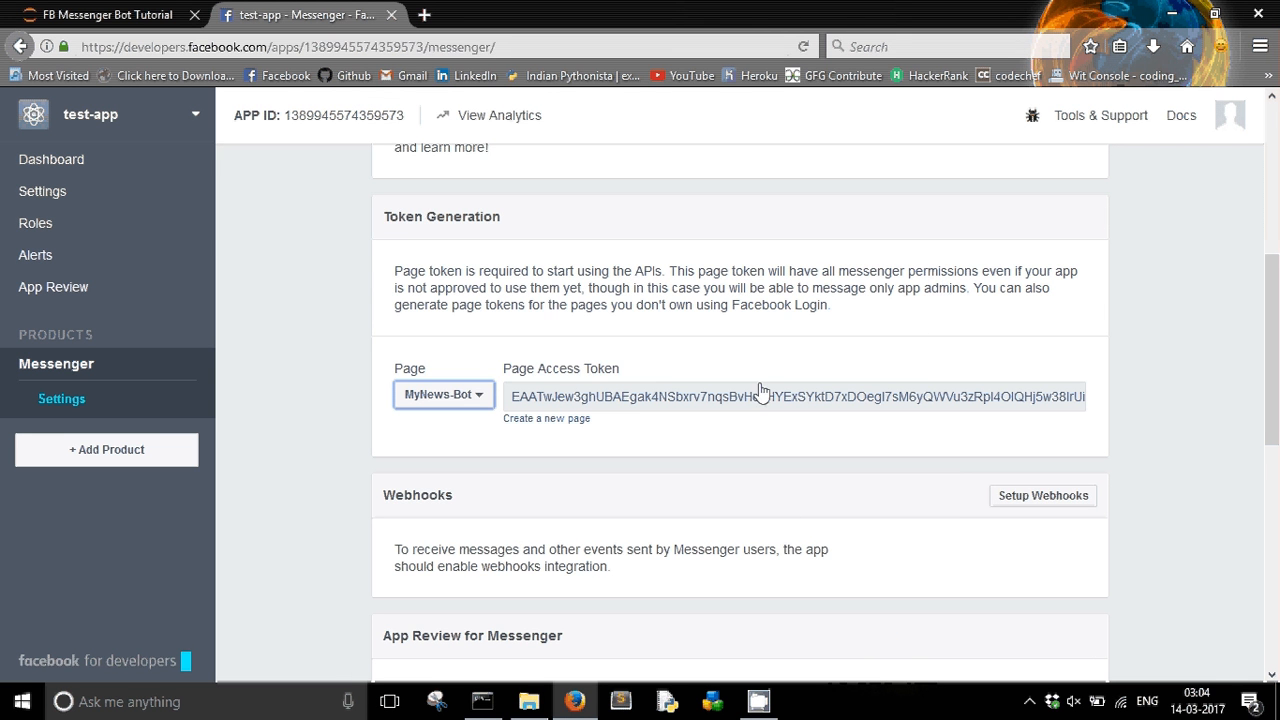
pyautogui.moveTo(756, 410)
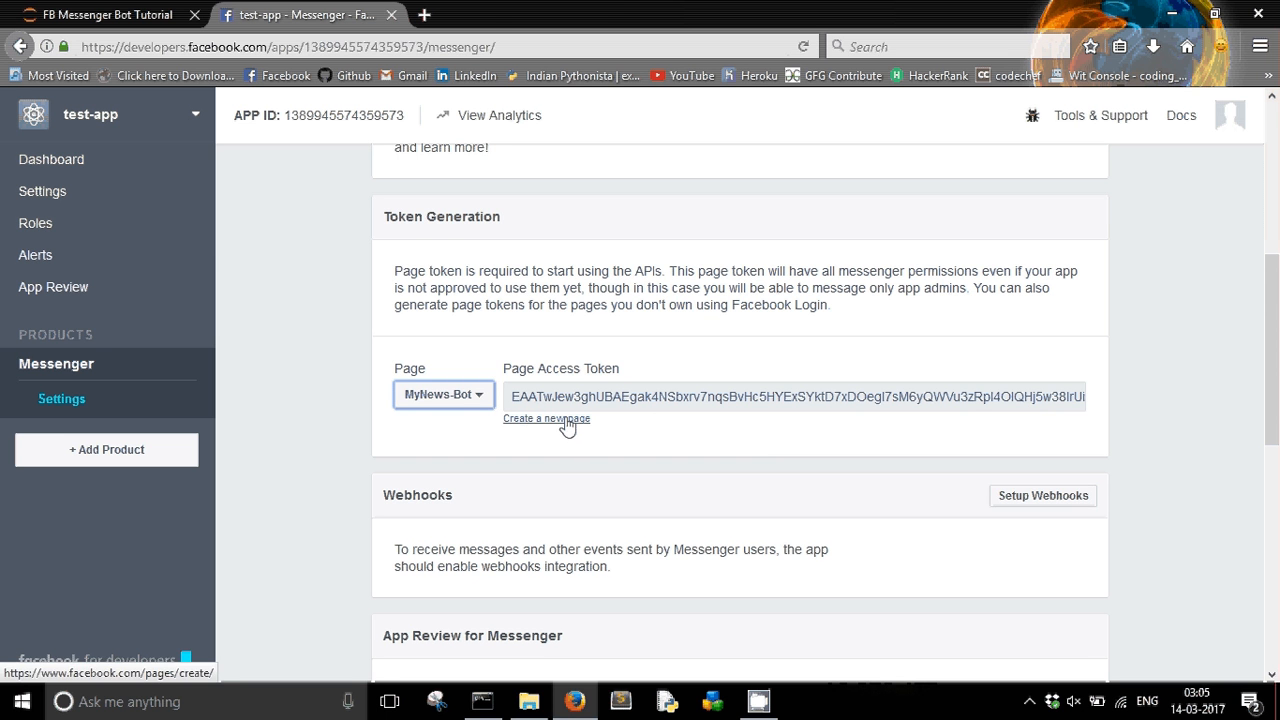
# Use 'Create a new page' under the token field to open Facebook's Create a Page screen in a new tab.
pyautogui.click(546, 418)
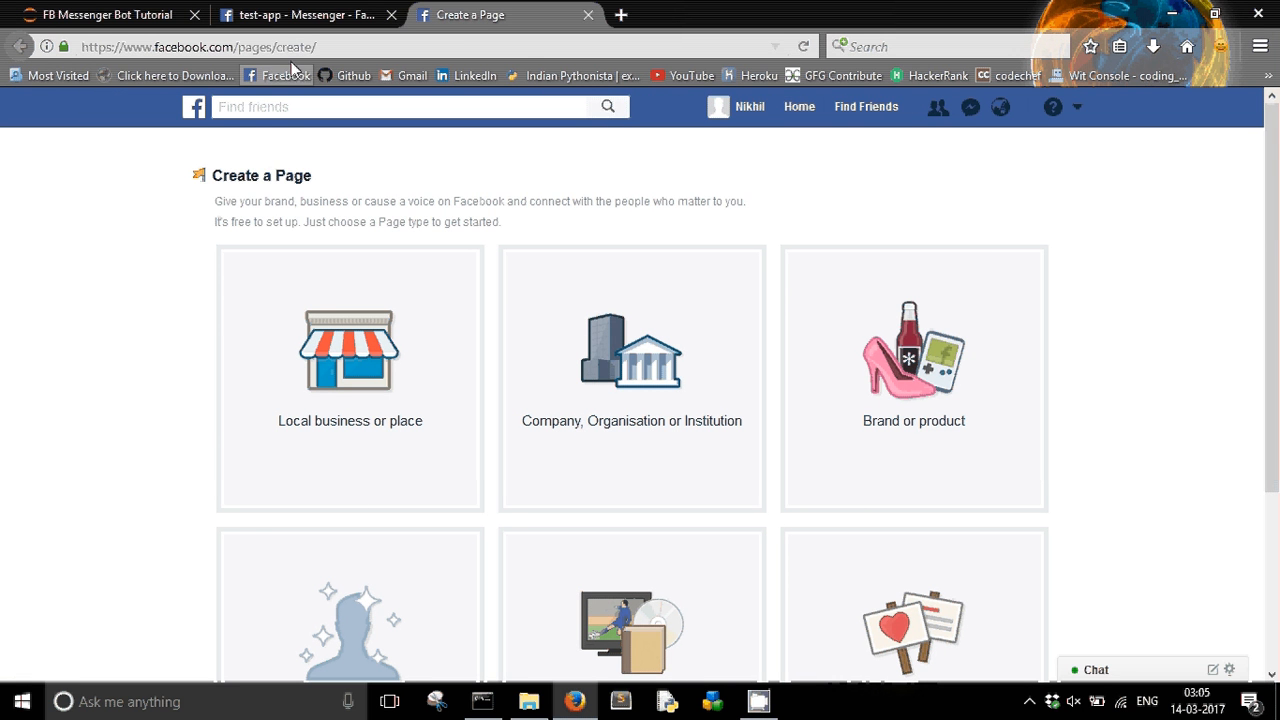
pyautogui.moveTo(310, 14)
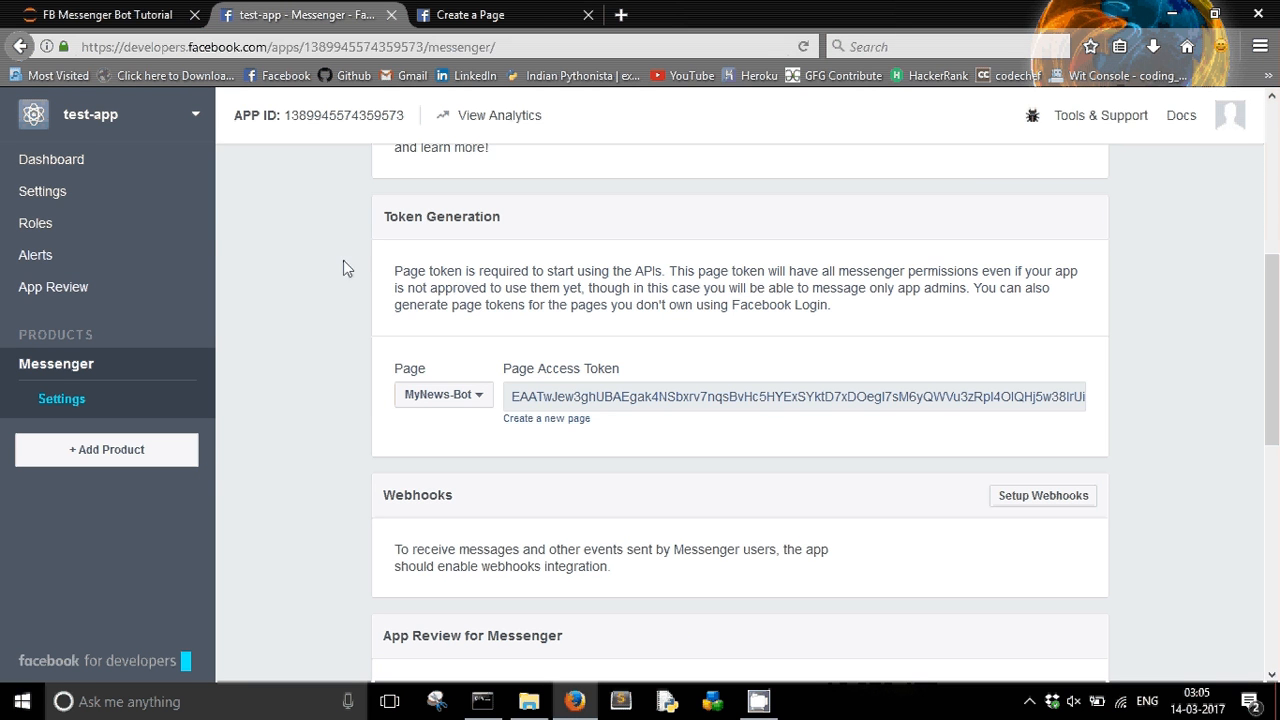
pyautogui.moveTo(312, 284)
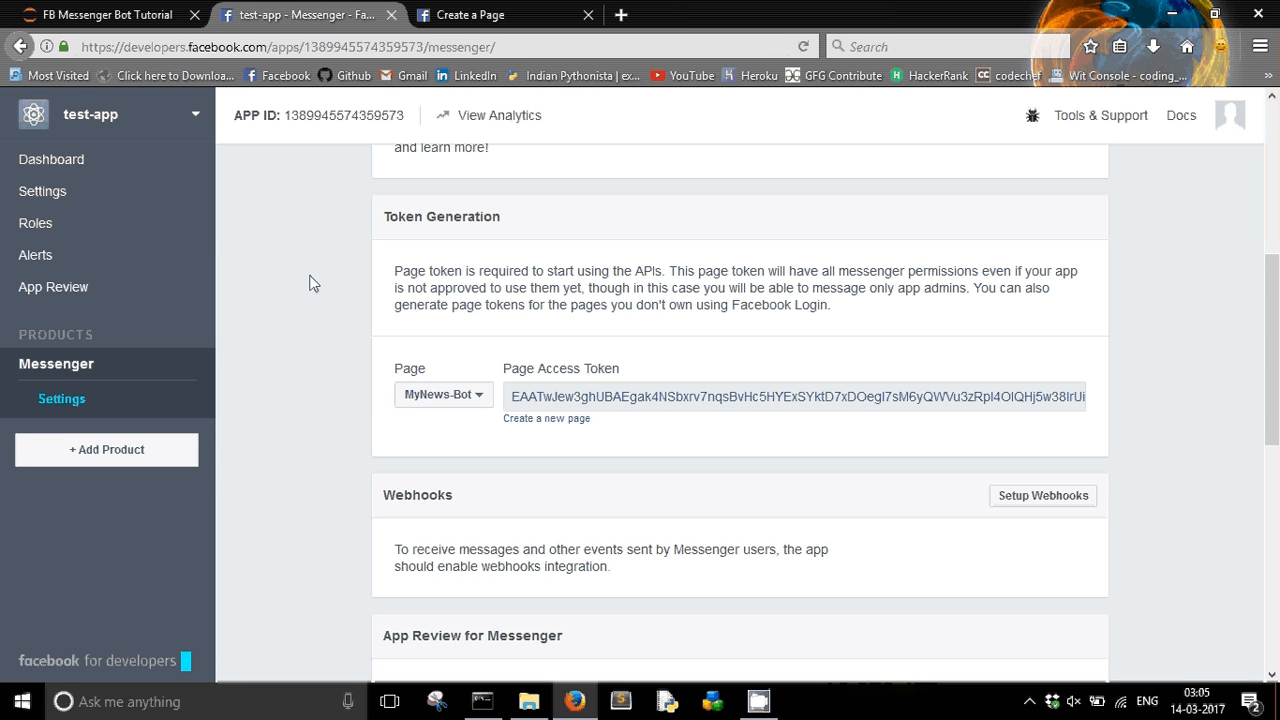